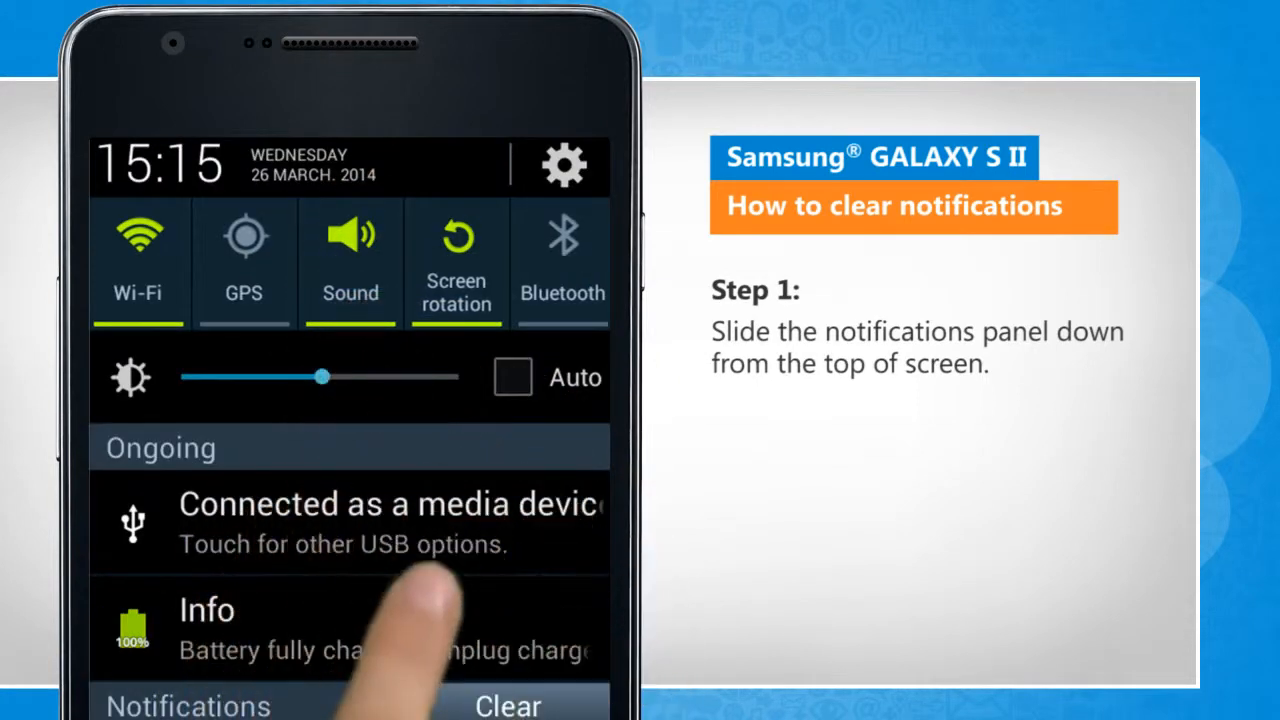
# Dismiss the Missed calls notification, then clear all remaining notifications with Clear.
pyautogui.scroll(-3)
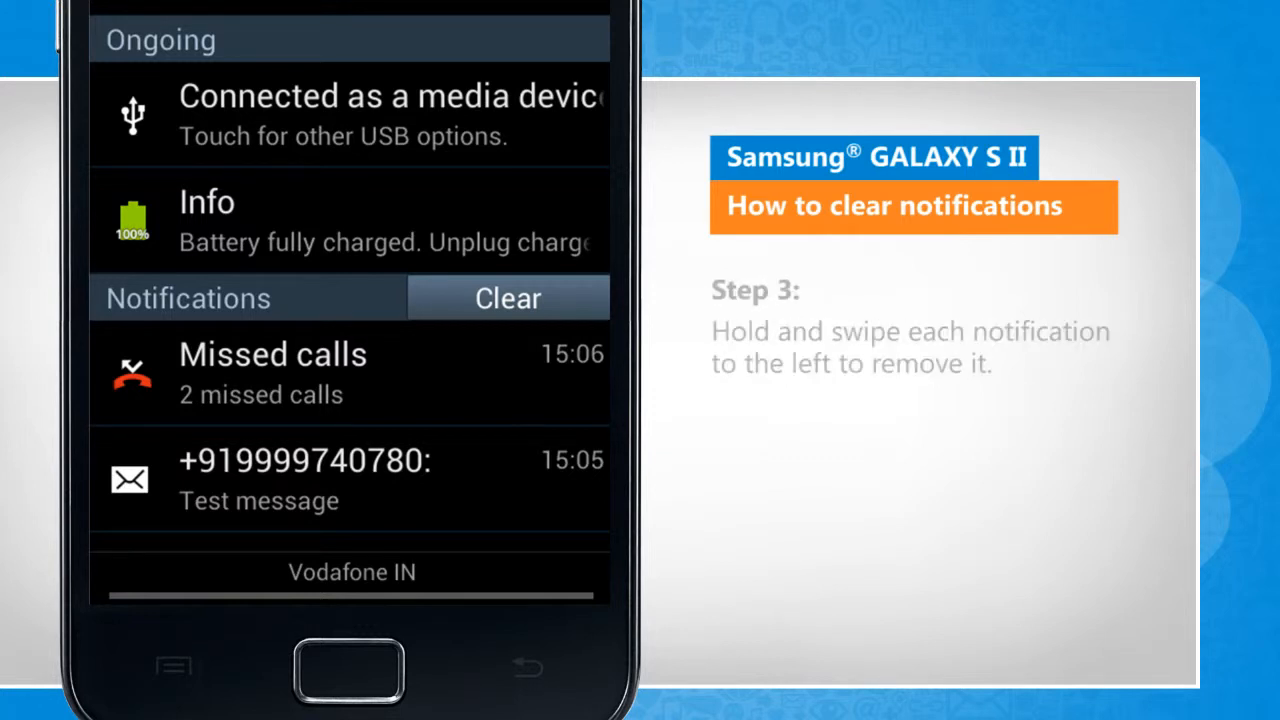
pyautogui.moveTo(350, 373); pyautogui.dragTo(120, 373)
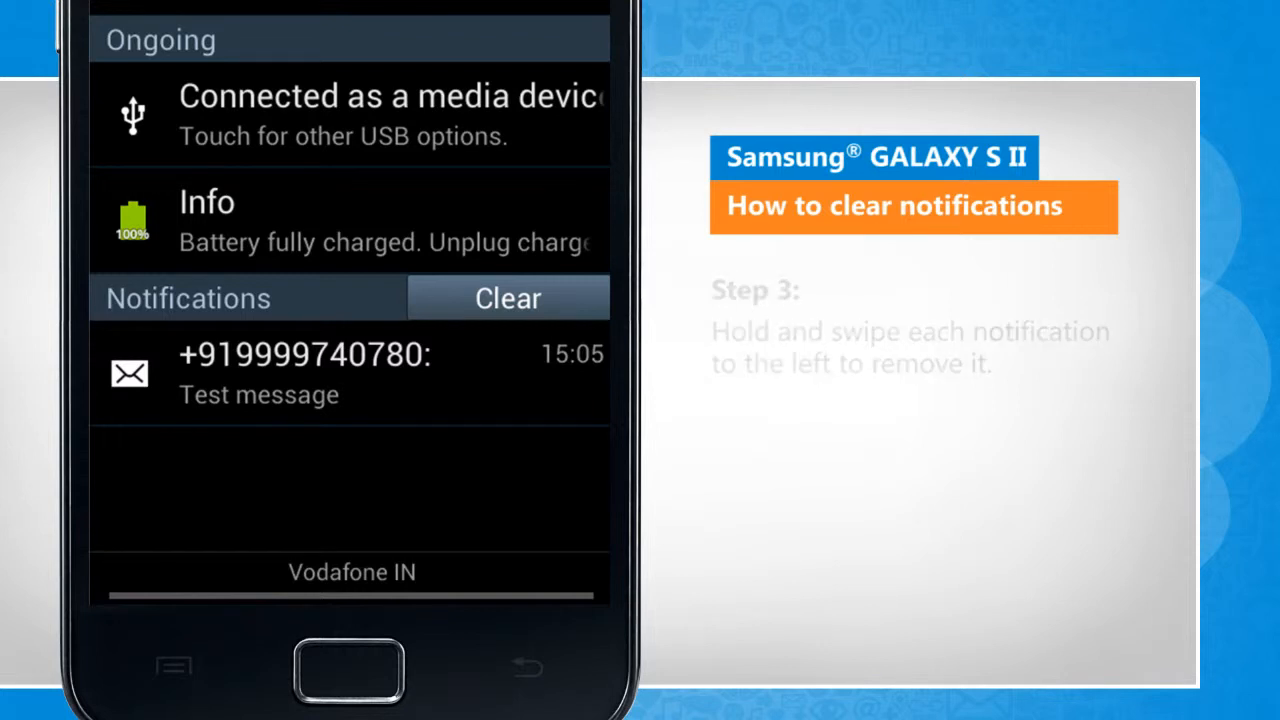
pyautogui.click(507, 297)
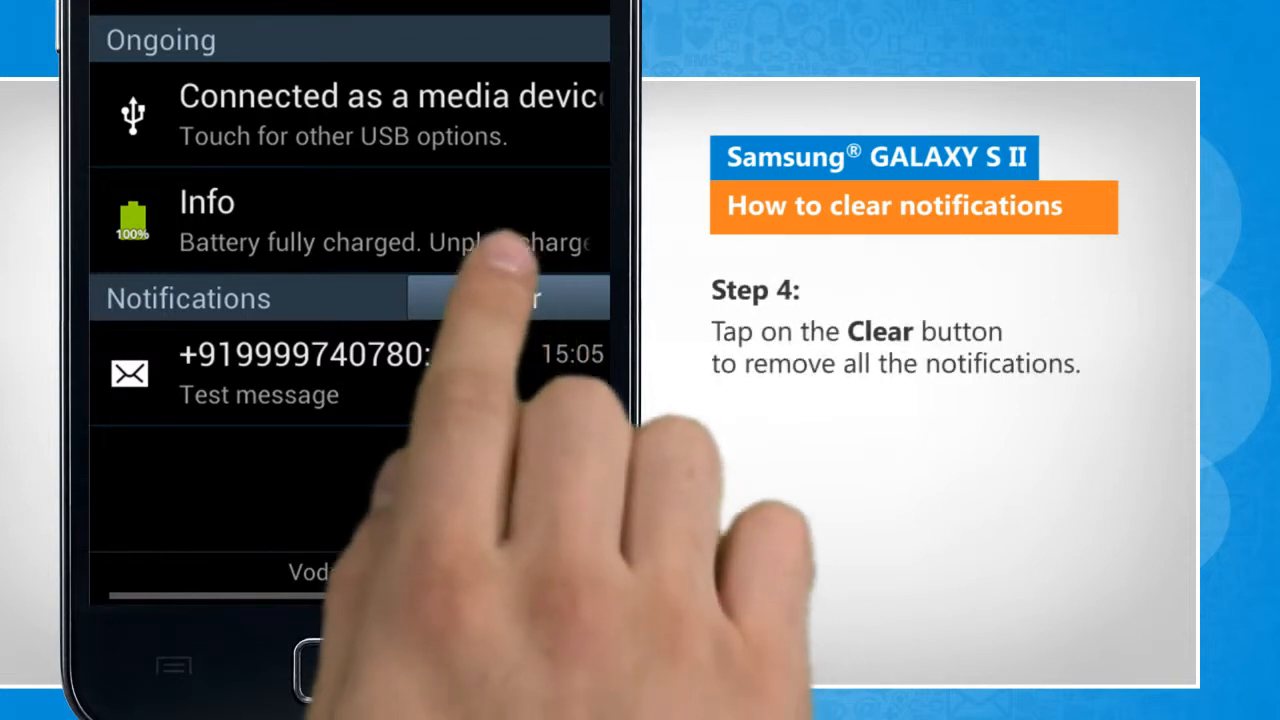
pyautogui.click(505, 298)
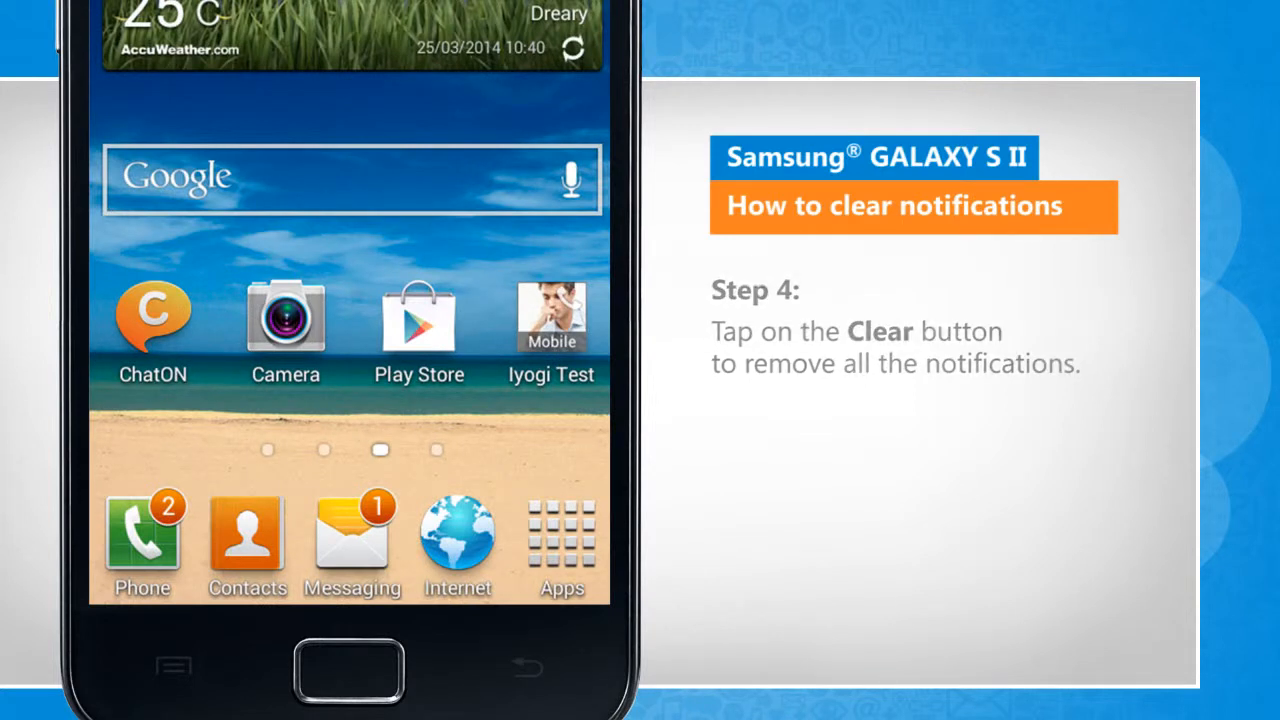